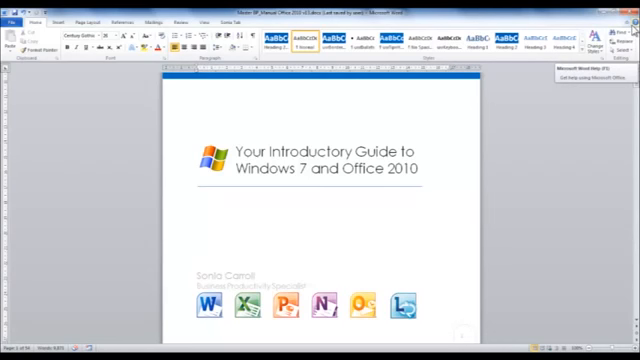
Show the Info page of Backstage view for the guide document
click(200, 235)
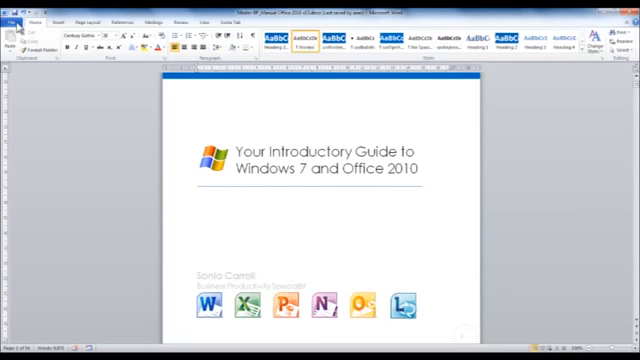
click(10, 18)
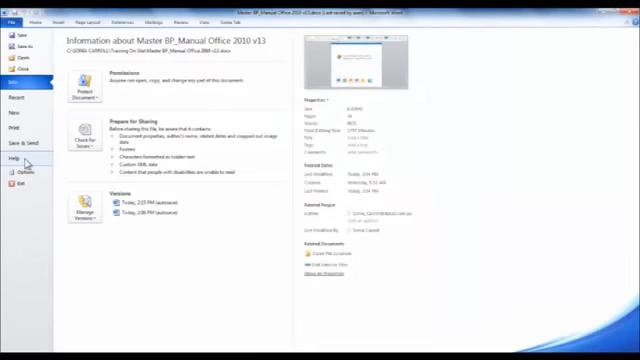
Go to the Backstage Help page and open Microsoft Office Help to list help articles
click(13, 156)
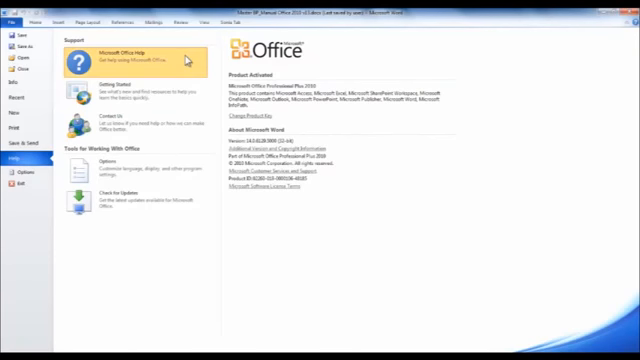
click(130, 52)
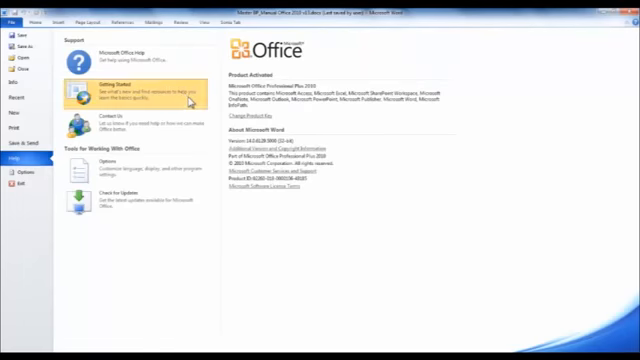
click(125, 85)
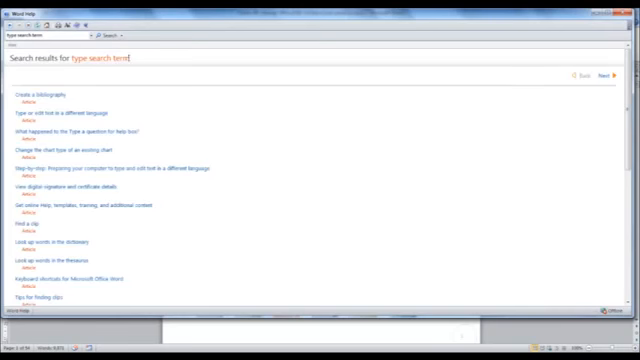